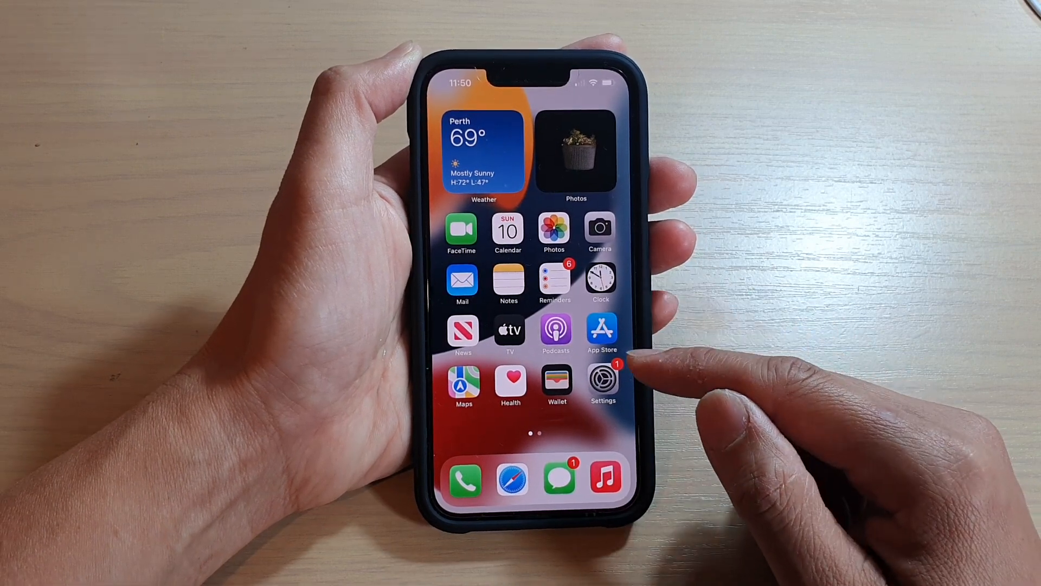
Launch Settings from the Home Screen and scroll to the Music entry
{"action": "left_click", "coordinate": [602, 382]}
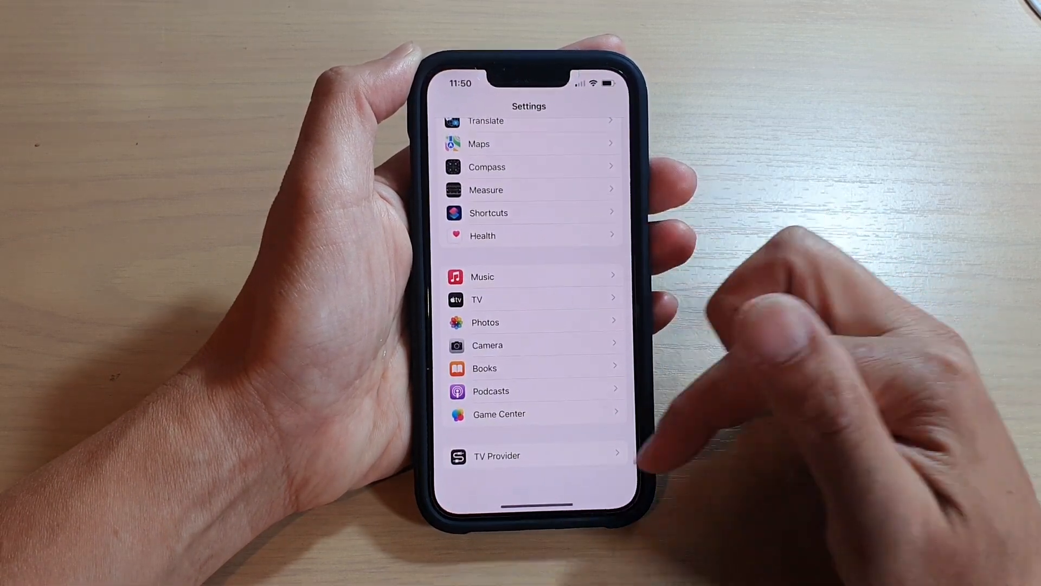
{"action": "scroll", "scroll_direction": "up", "scroll_amount": 3}
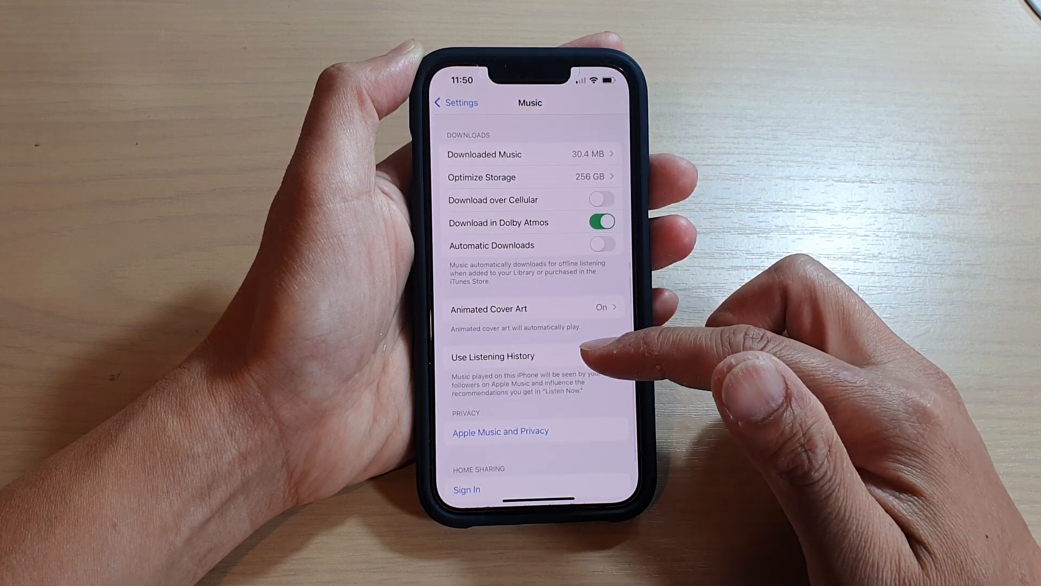
Switch the Use Listening History toggle on the Music page off
{"action": "left_click", "coordinate": [602, 356]}
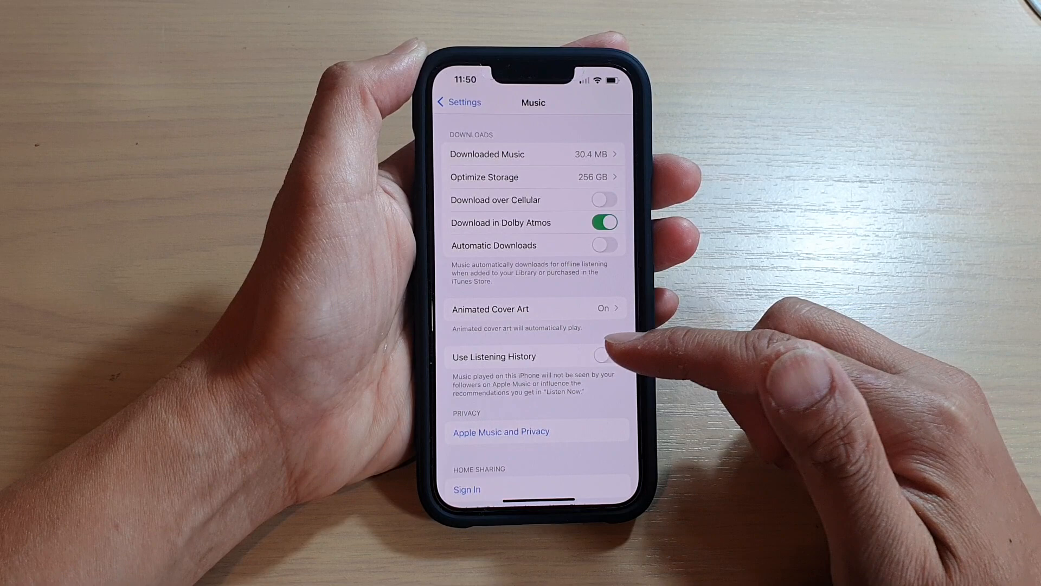
Re-enable Use Listening History and go back to the main Settings list
{"action": "left_click", "coordinate": [603, 356]}
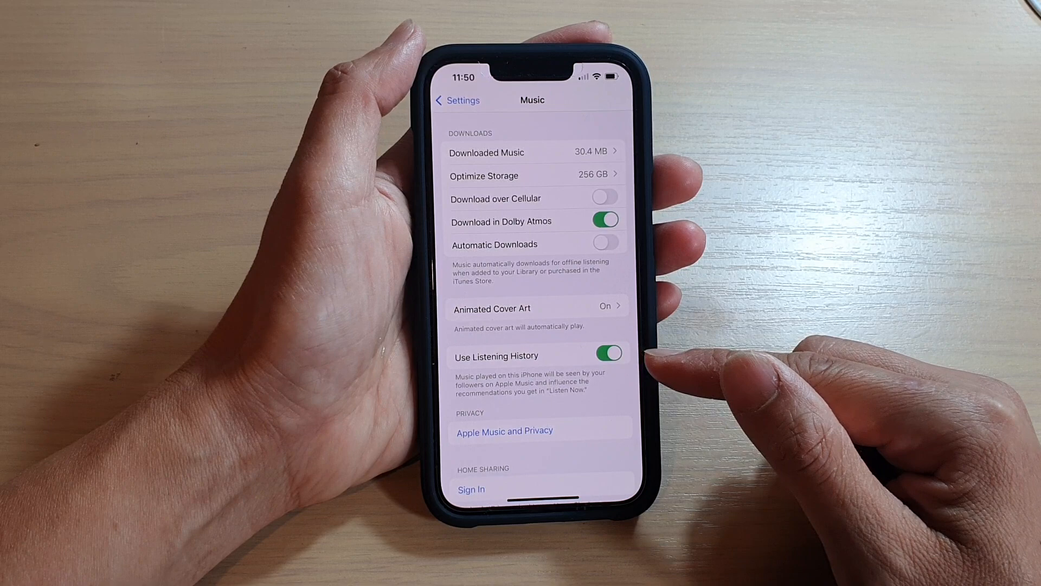
{"action": "left_click", "coordinate": [456, 100]}
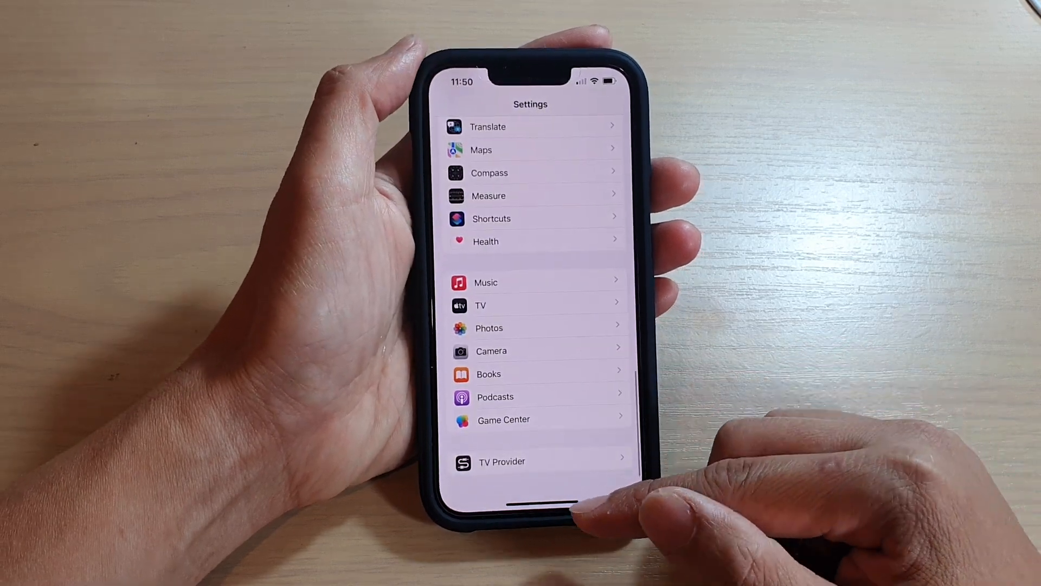